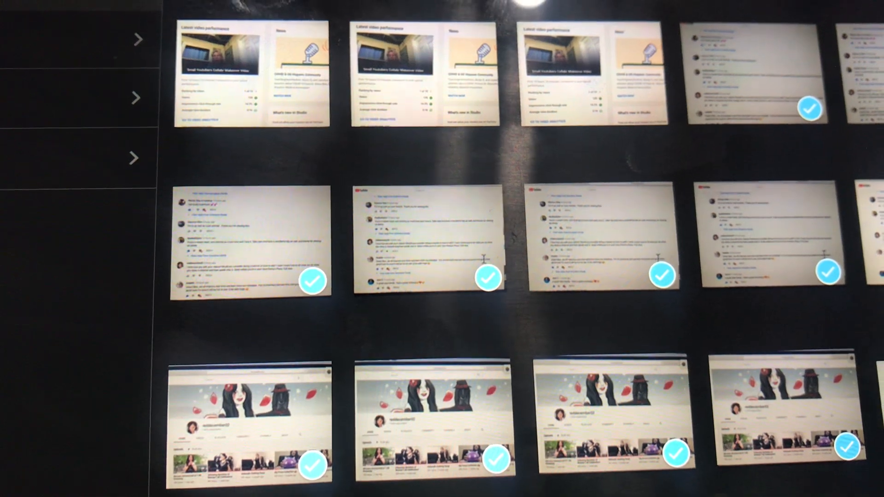
scroll(down, 3)
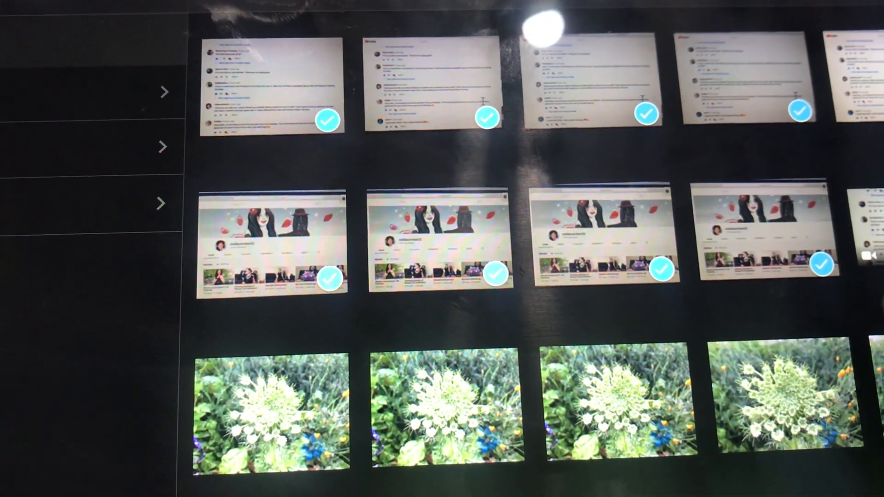
scroll(down, 3)
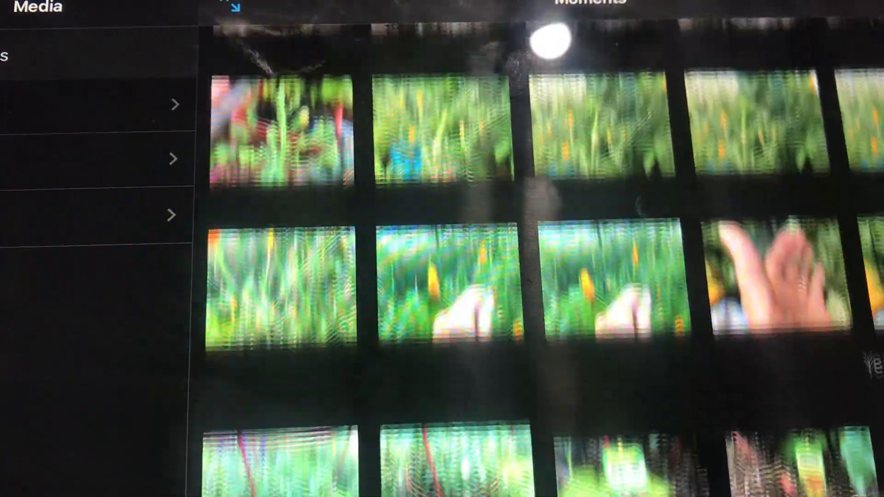
scroll(down, 3)
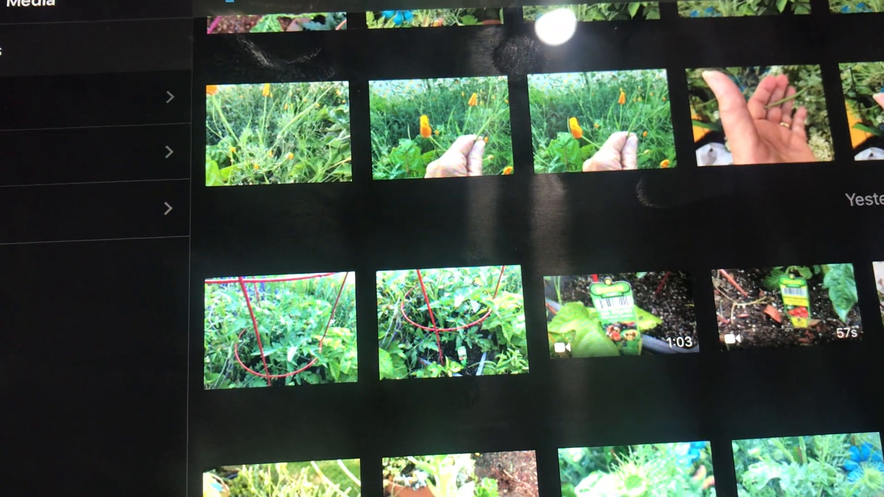
scroll(up, 3)
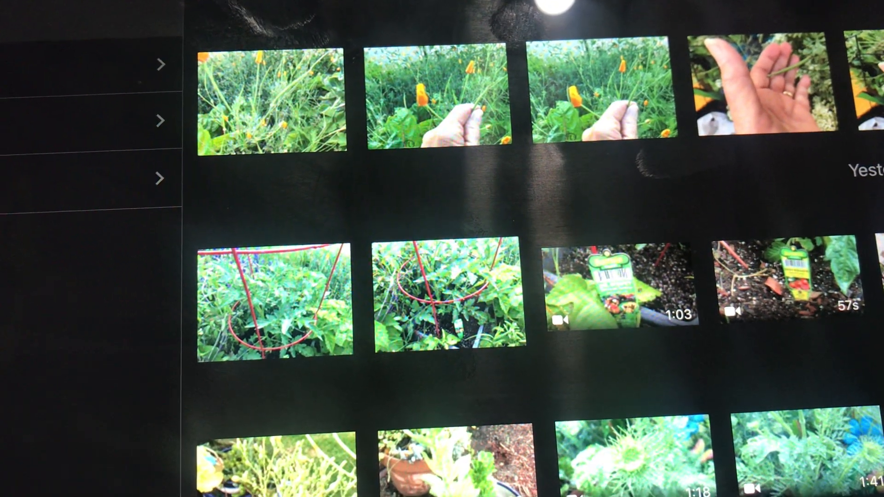
scroll(down, 3)
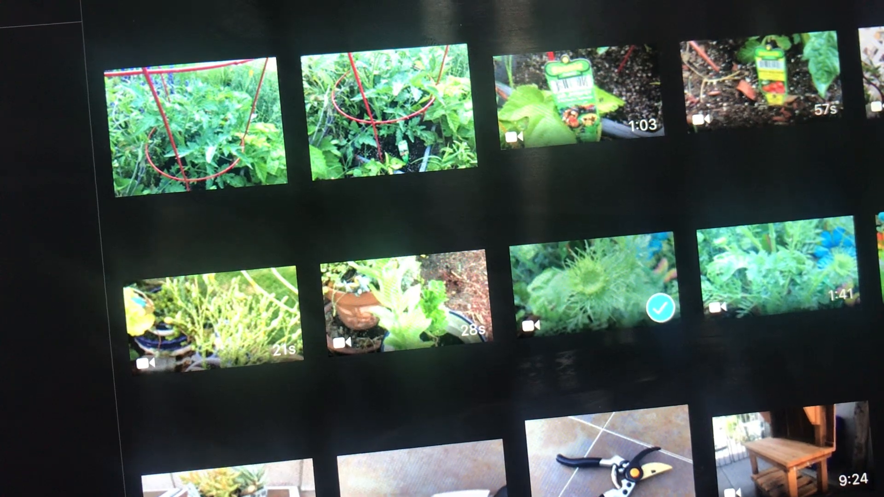
scroll(up, 3)
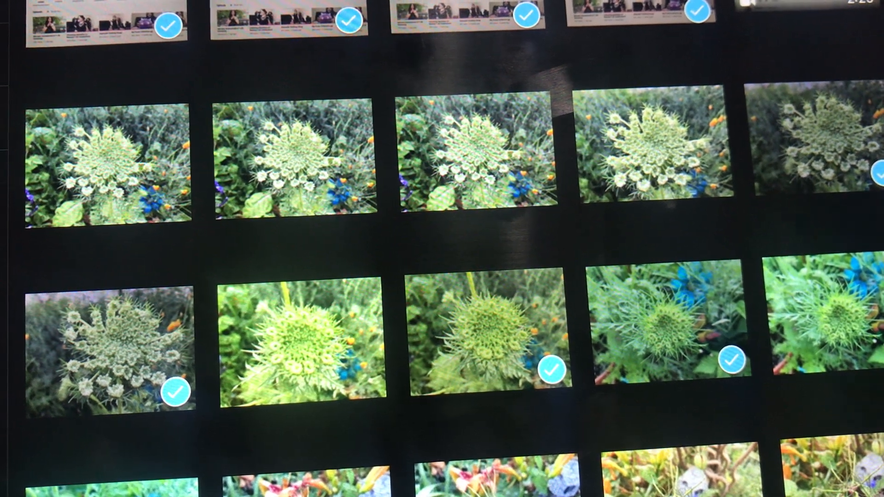
scroll(down, 3)
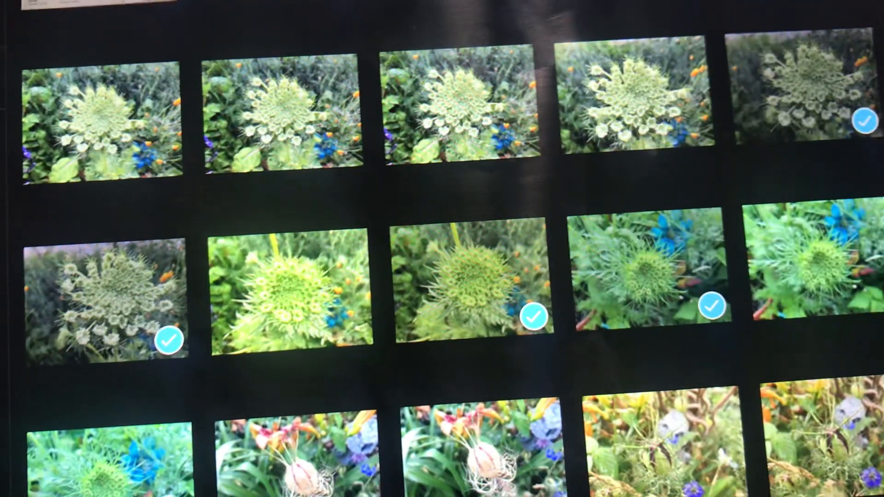